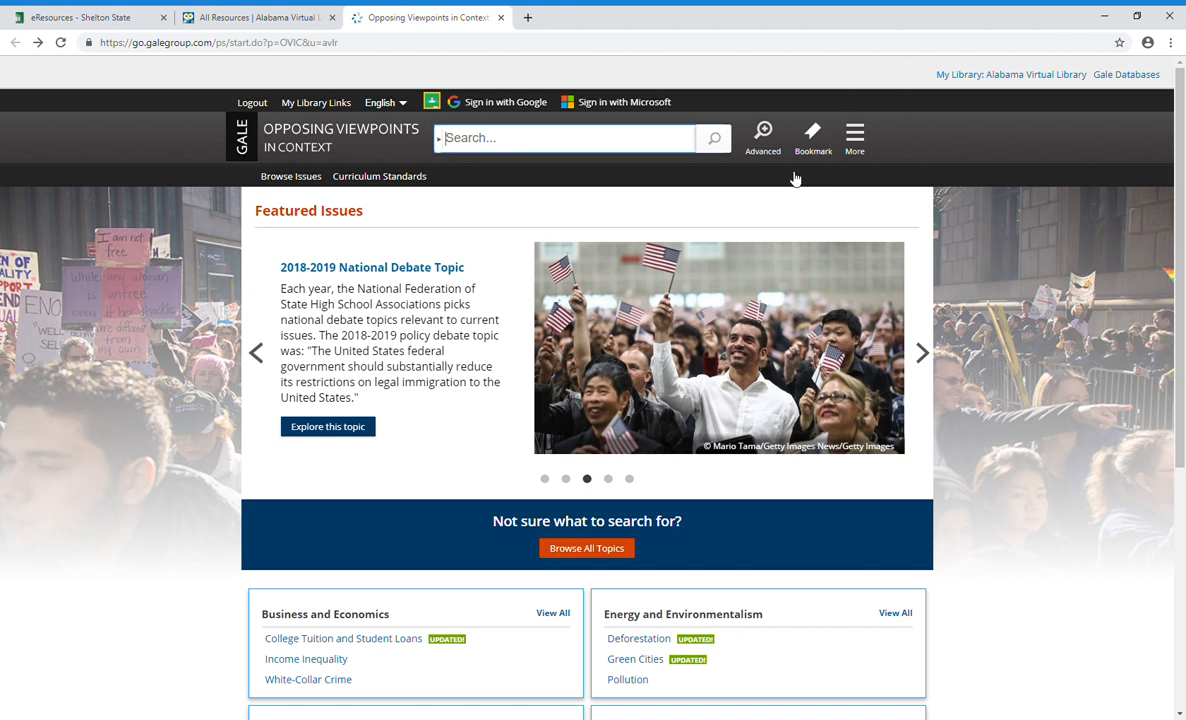
mouse_move(430, 368)
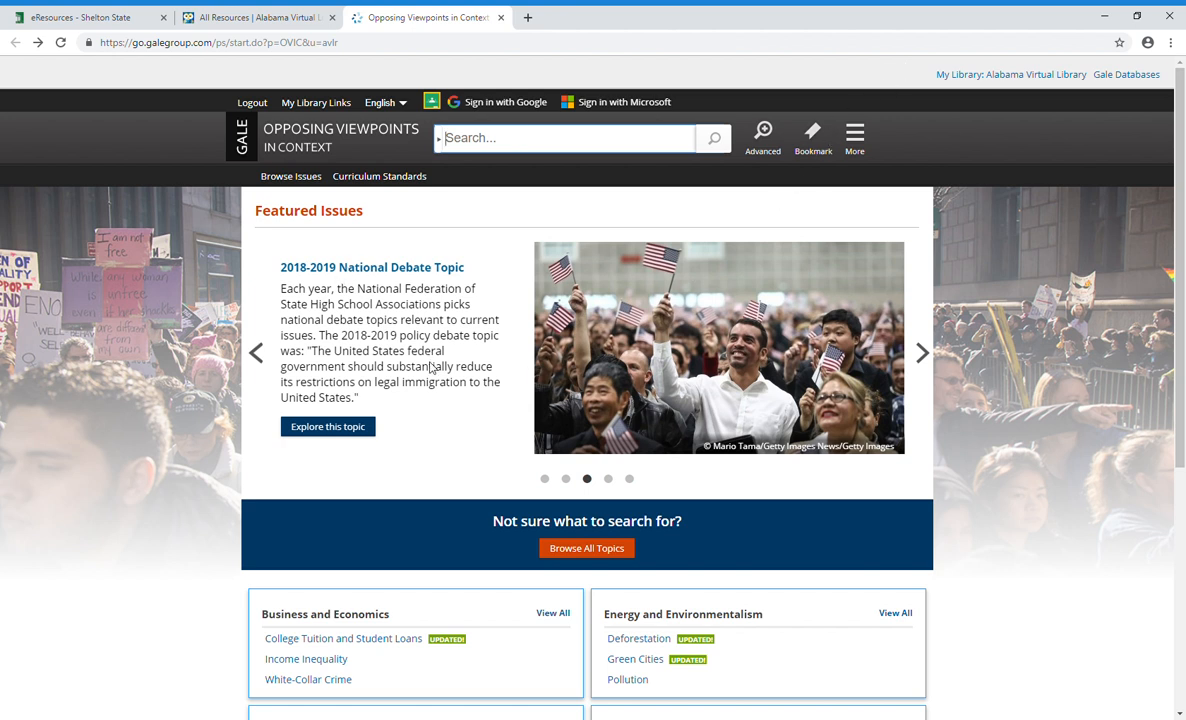
Search 'voting age' and review the results grouped by content type such as Viewpoints and Reference
scroll(down, 3)
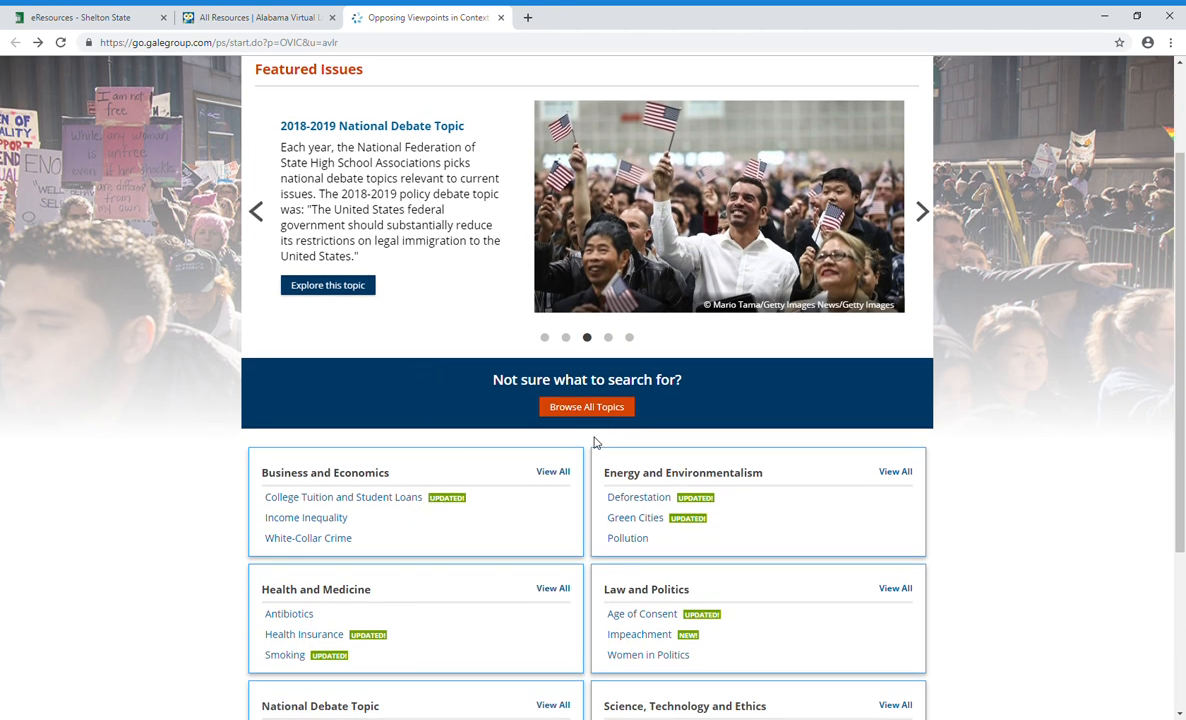
scroll(down, 3)
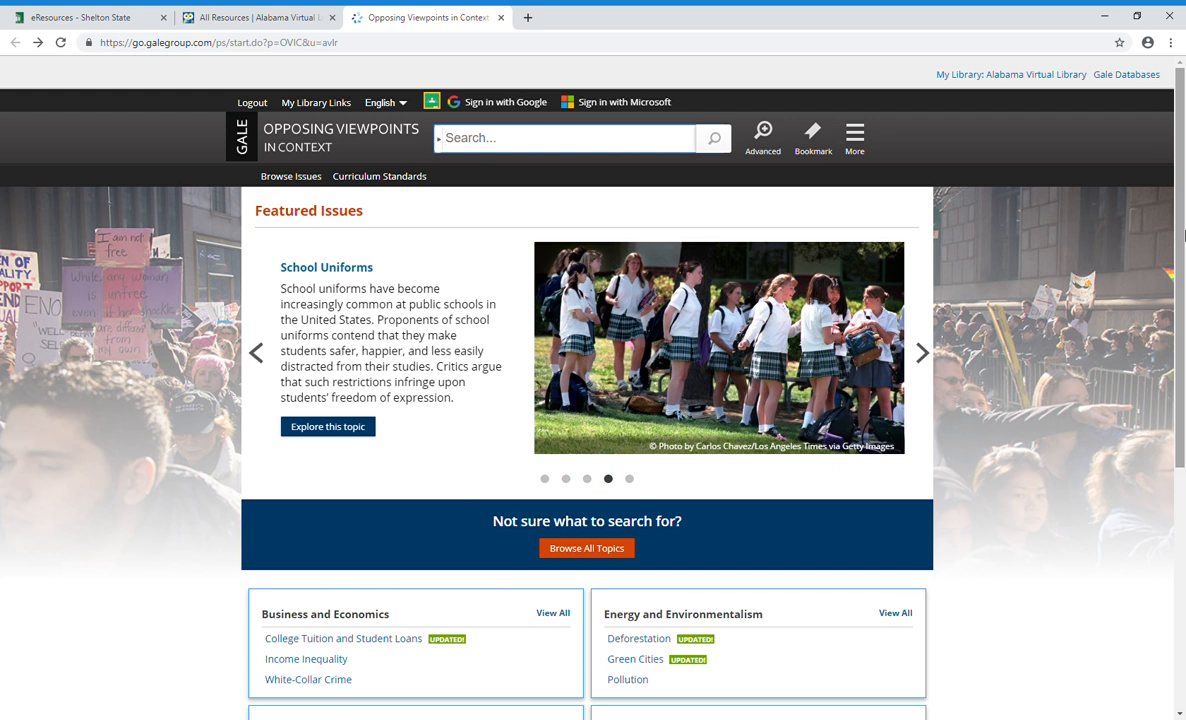
text(voting age)
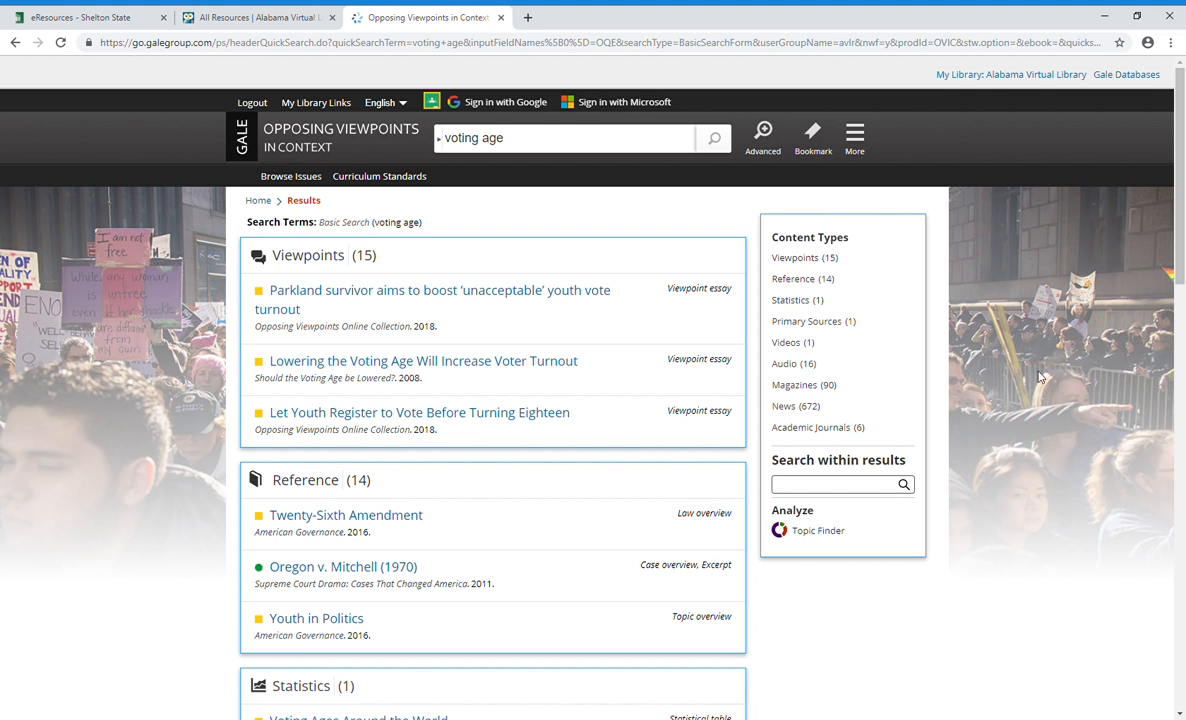
mouse_move(444, 524)
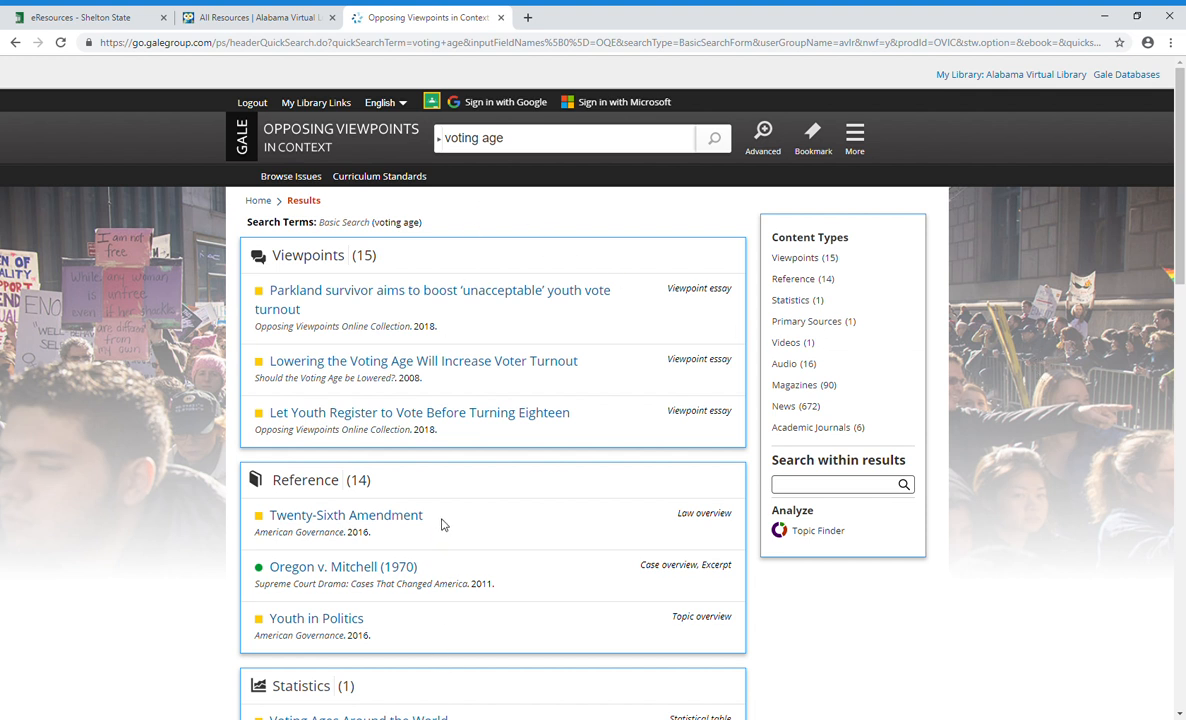
mouse_move(816, 246)
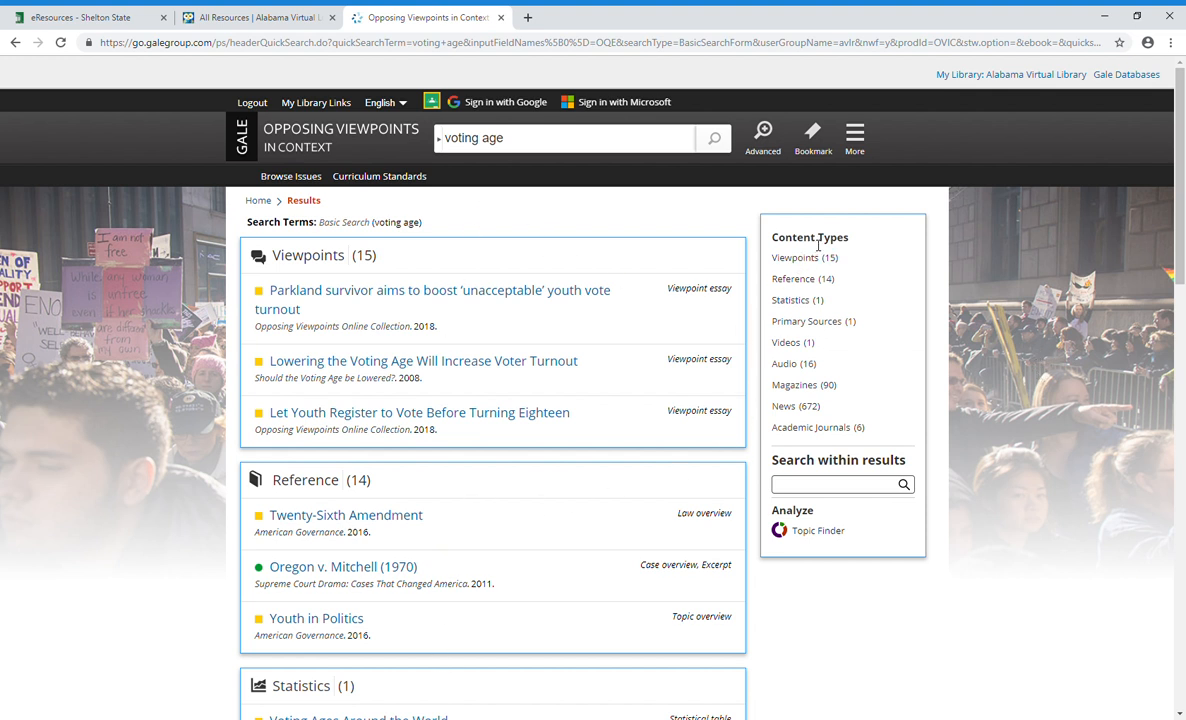
mouse_move(790, 300)
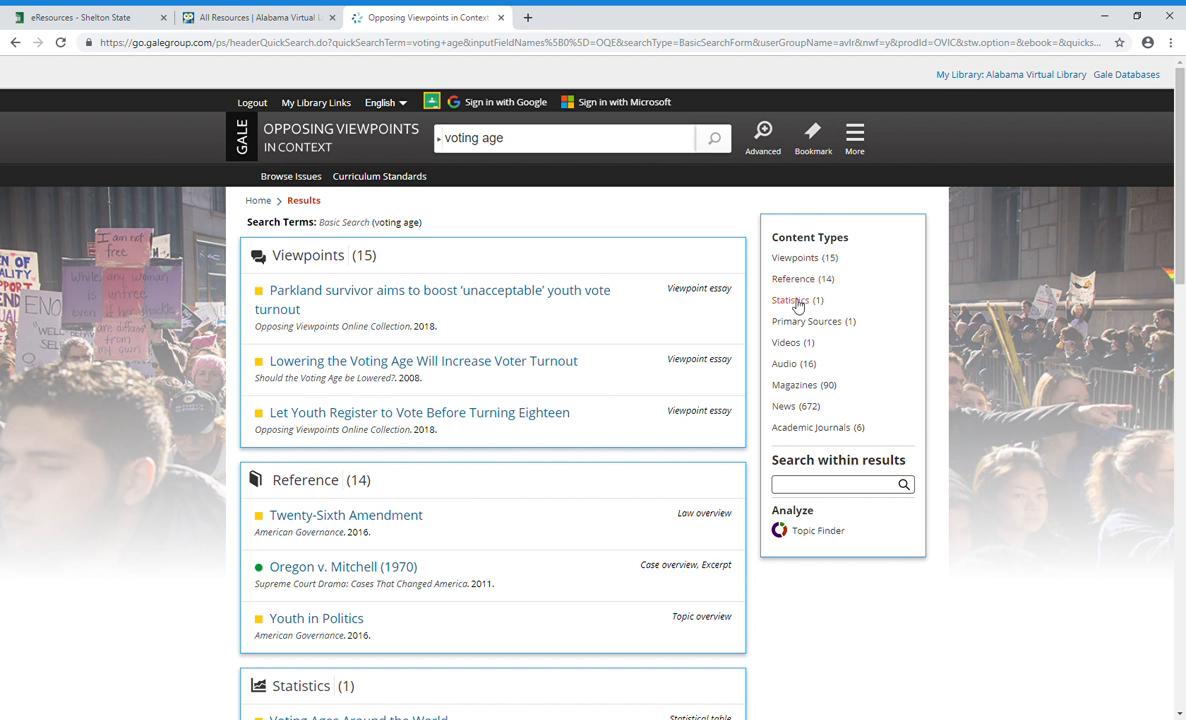
mouse_move(840, 336)
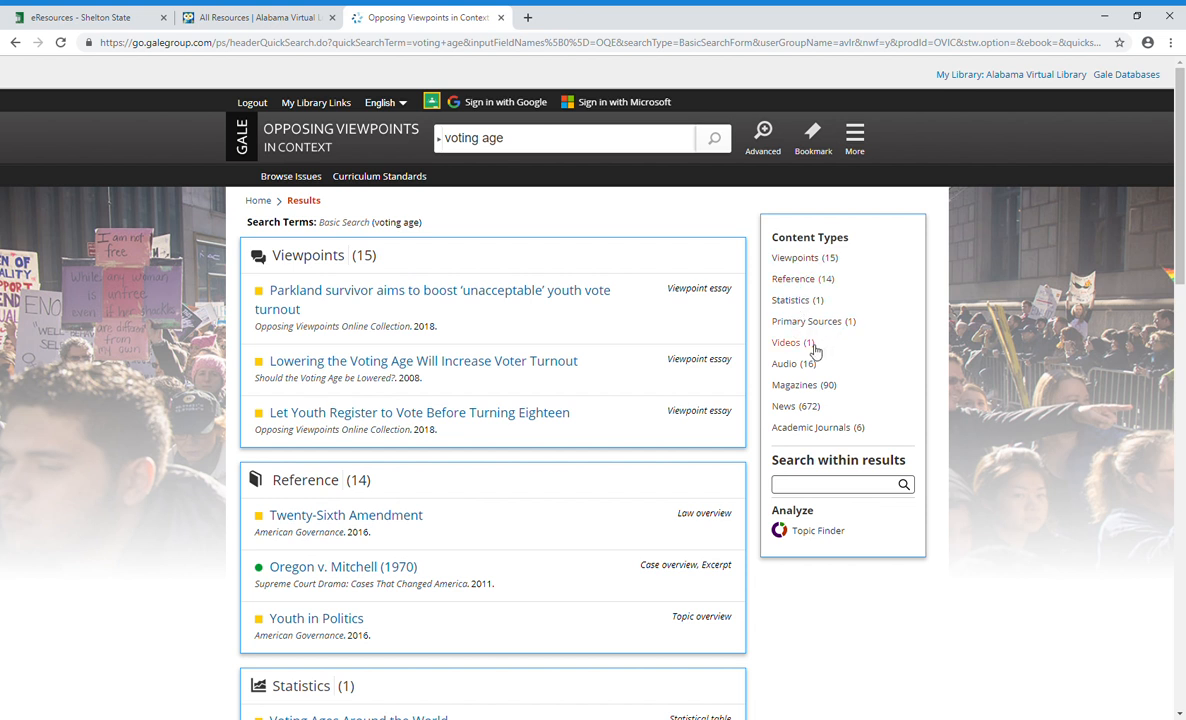
mouse_move(810, 428)
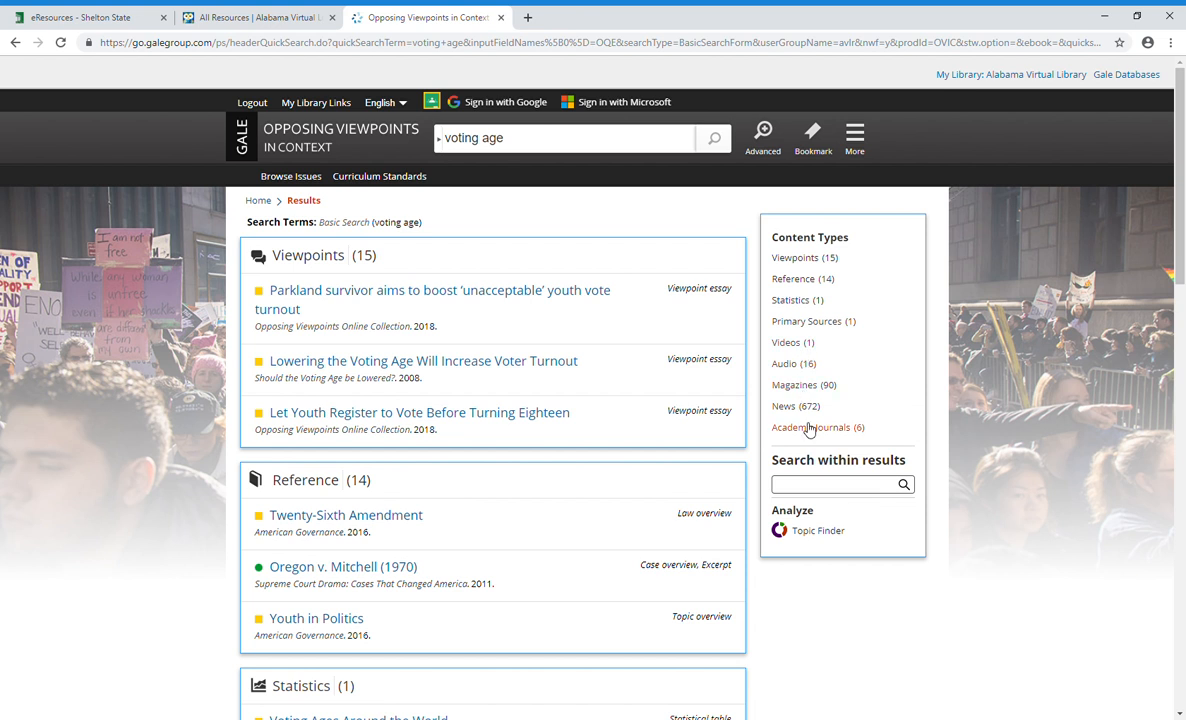
mouse_move(844, 442)
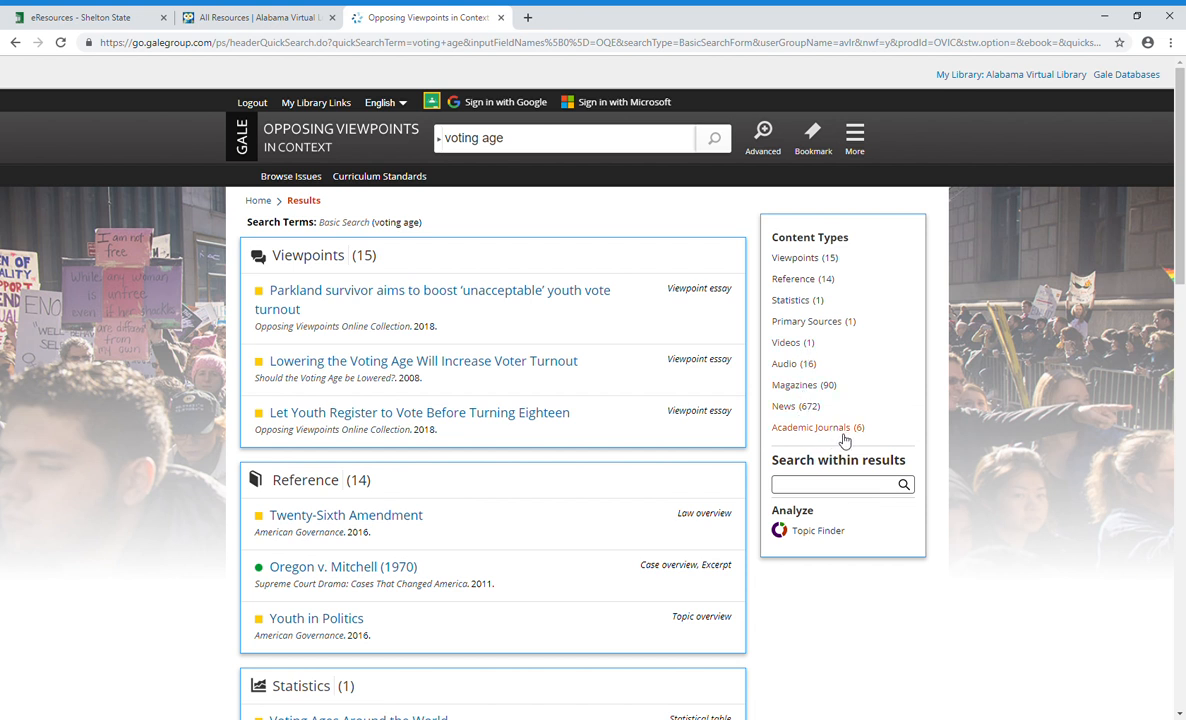
mouse_move(688, 428)
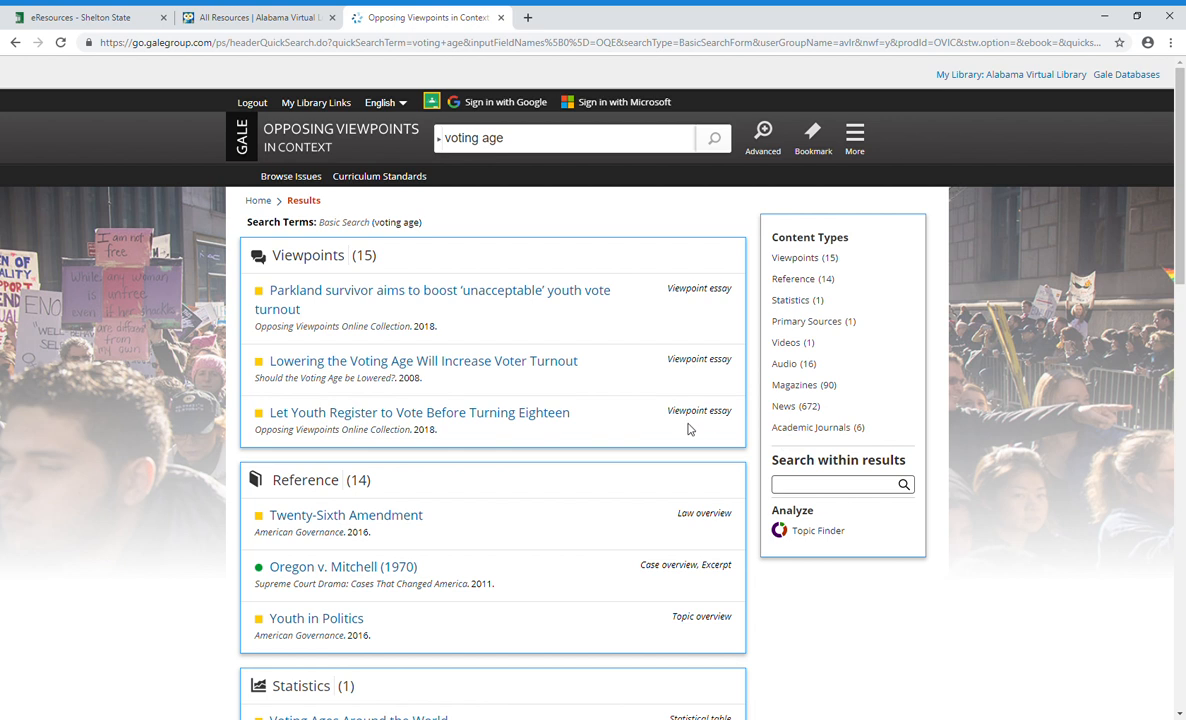
scroll(down, 3)
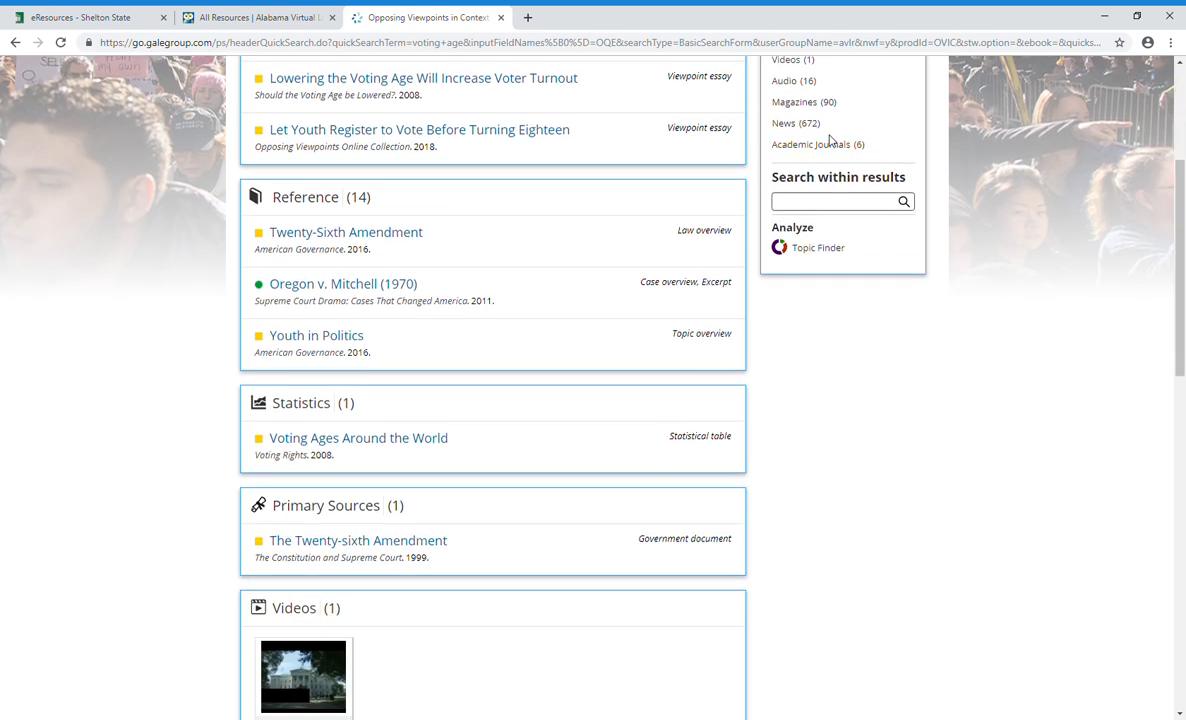
scroll(down, 3)
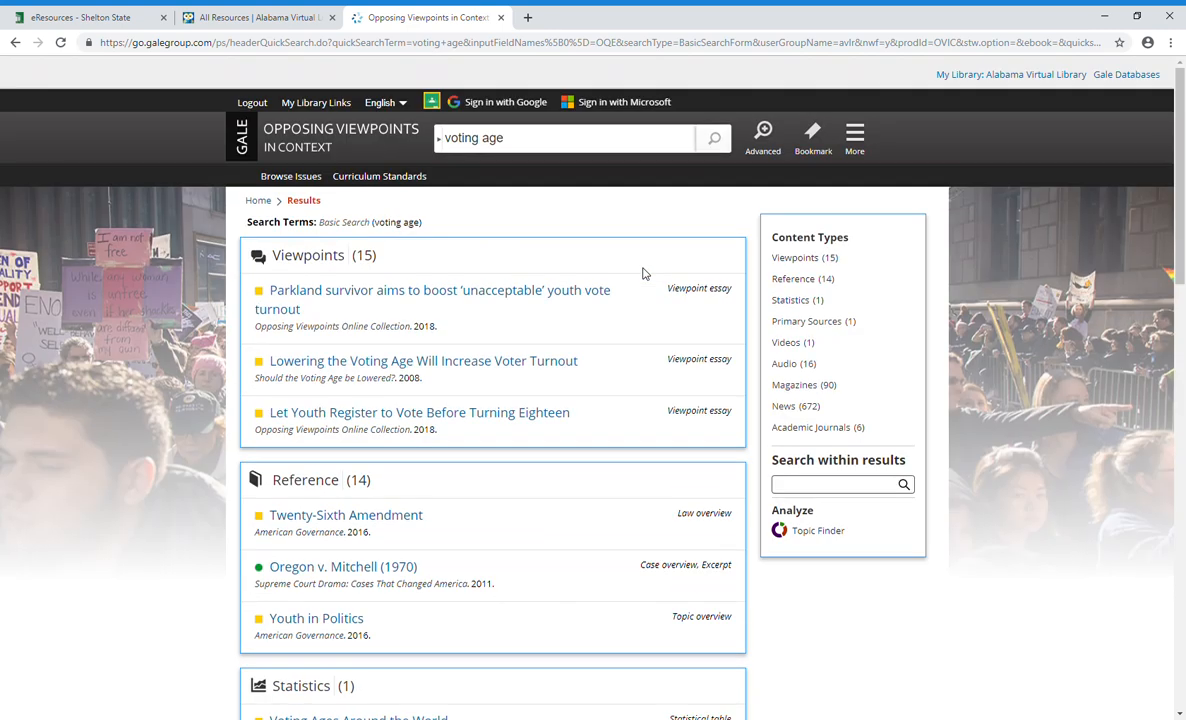
mouse_move(324, 300)
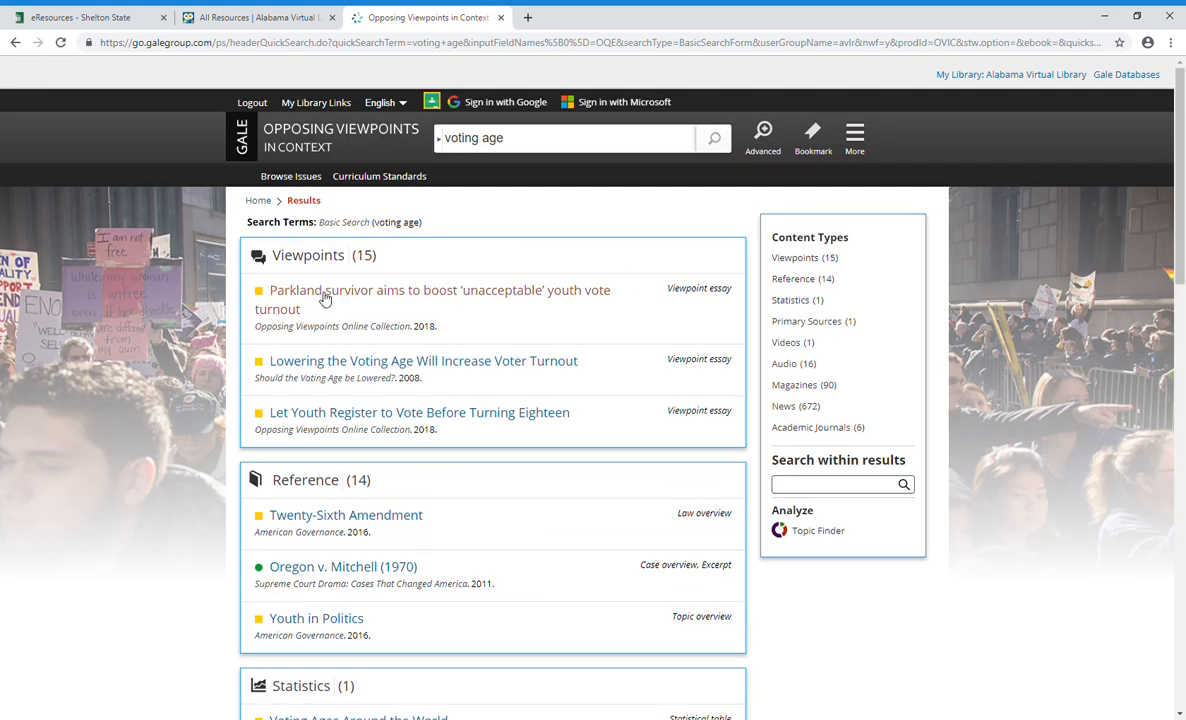
mouse_move(398, 298)
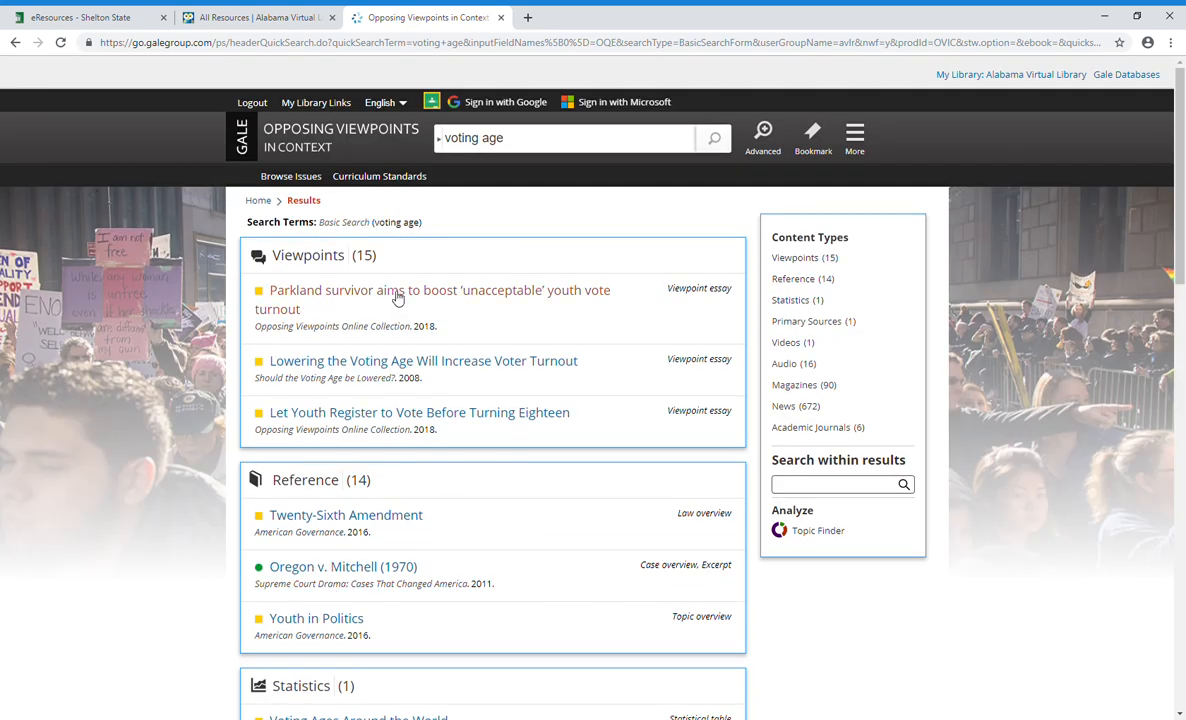
View the Parkland survivor youth vote turnout article and select its opening commentary quote for highlighting
click(432, 288)
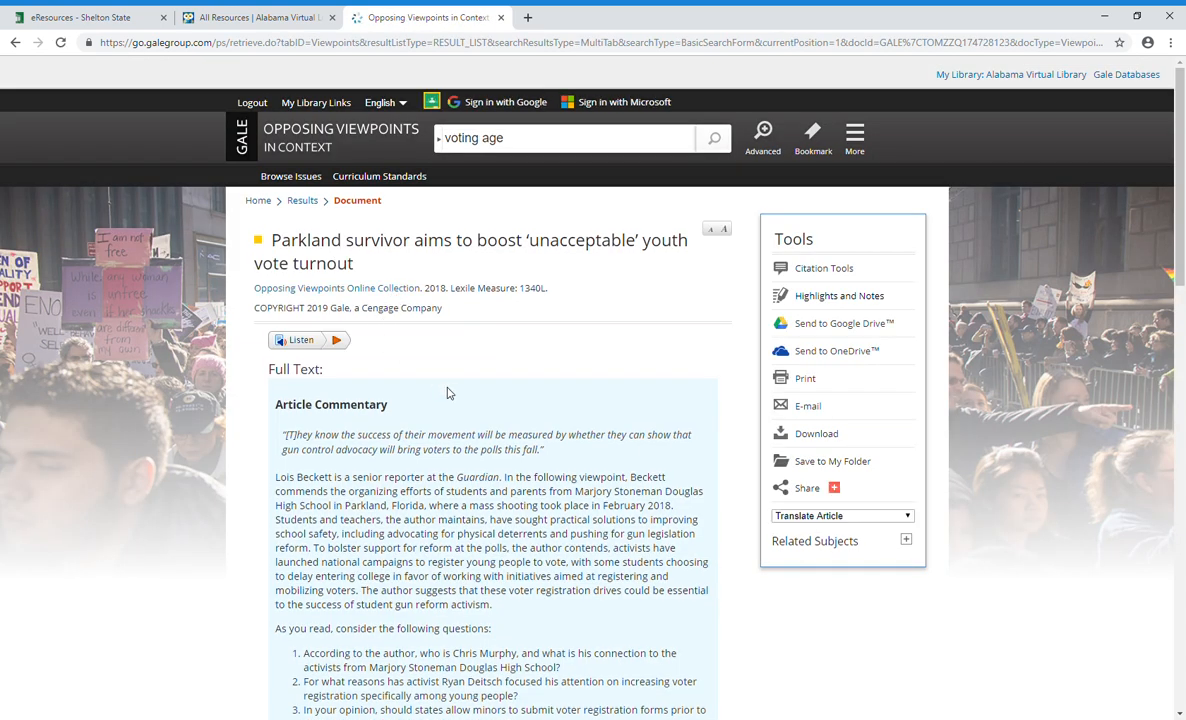
scroll(down, 3)
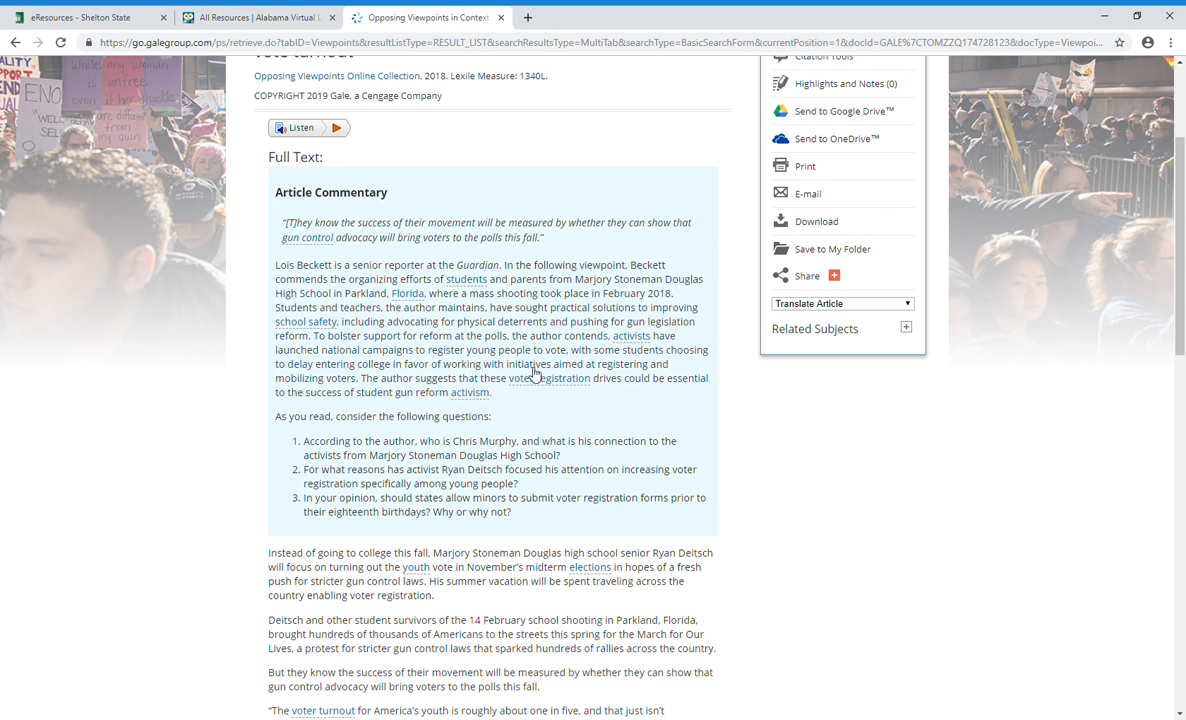
mouse_move(470, 428)
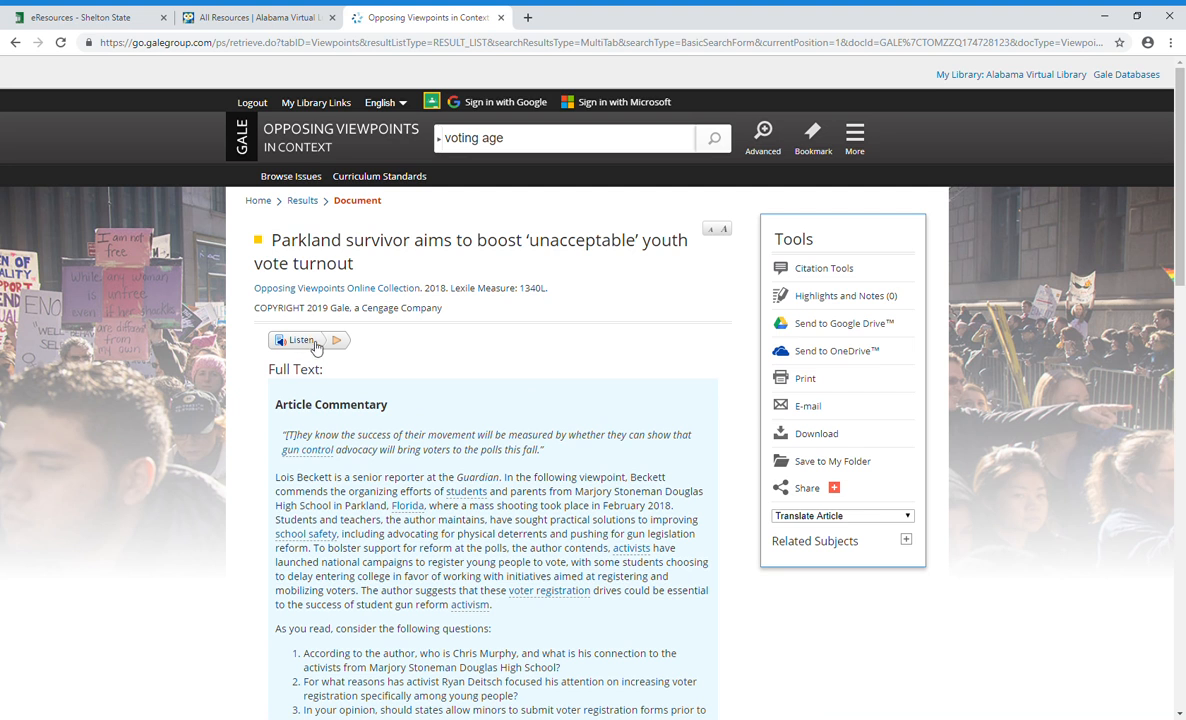
mouse_move(330, 348)
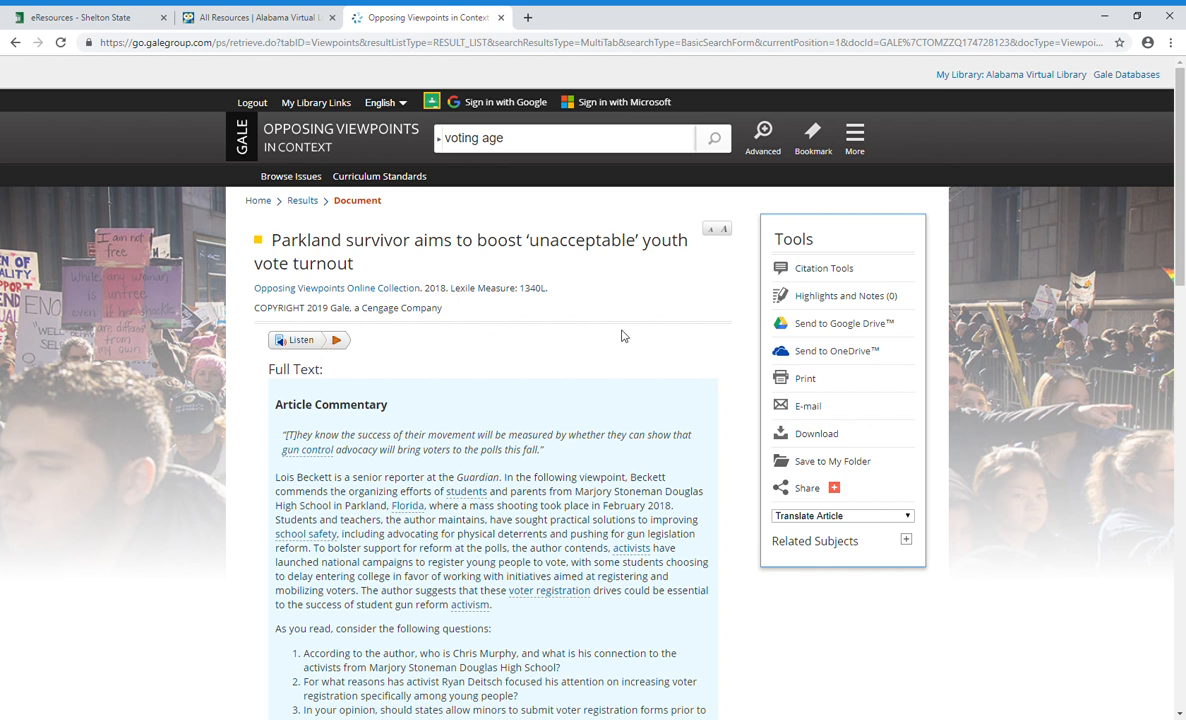
mouse_move(824, 268)
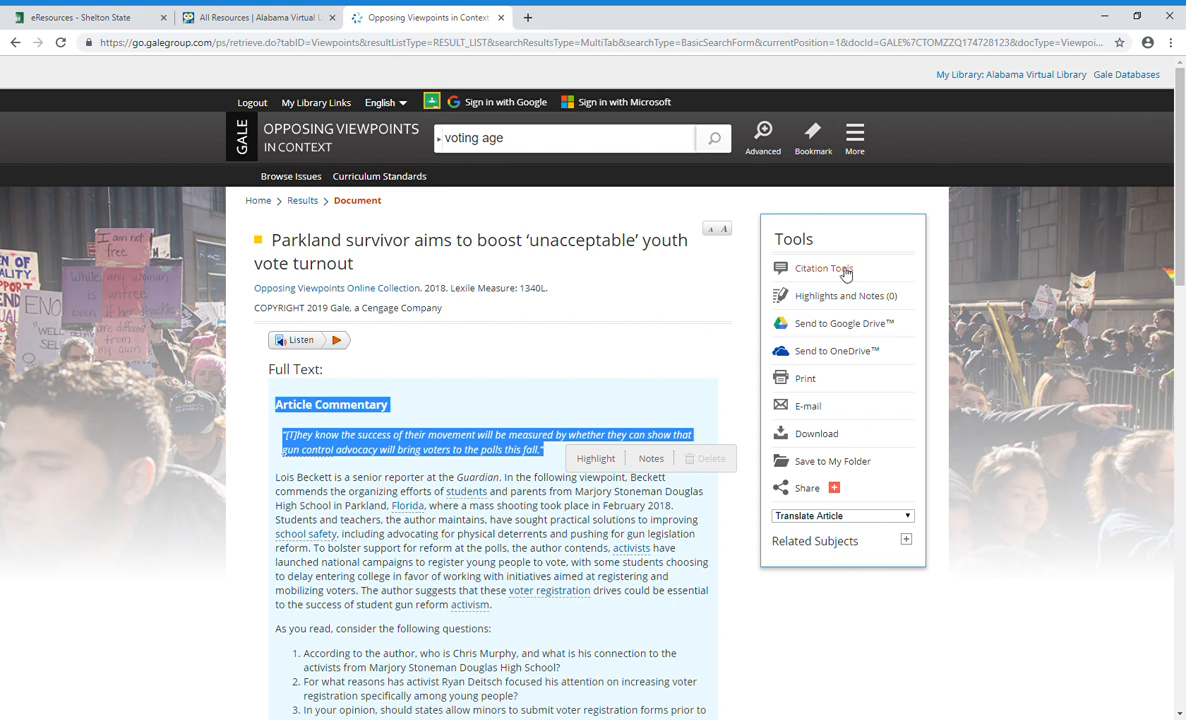
Show the Parkland article's ready-made MLA 8th Edition citation via Citation Tools
click(824, 268)
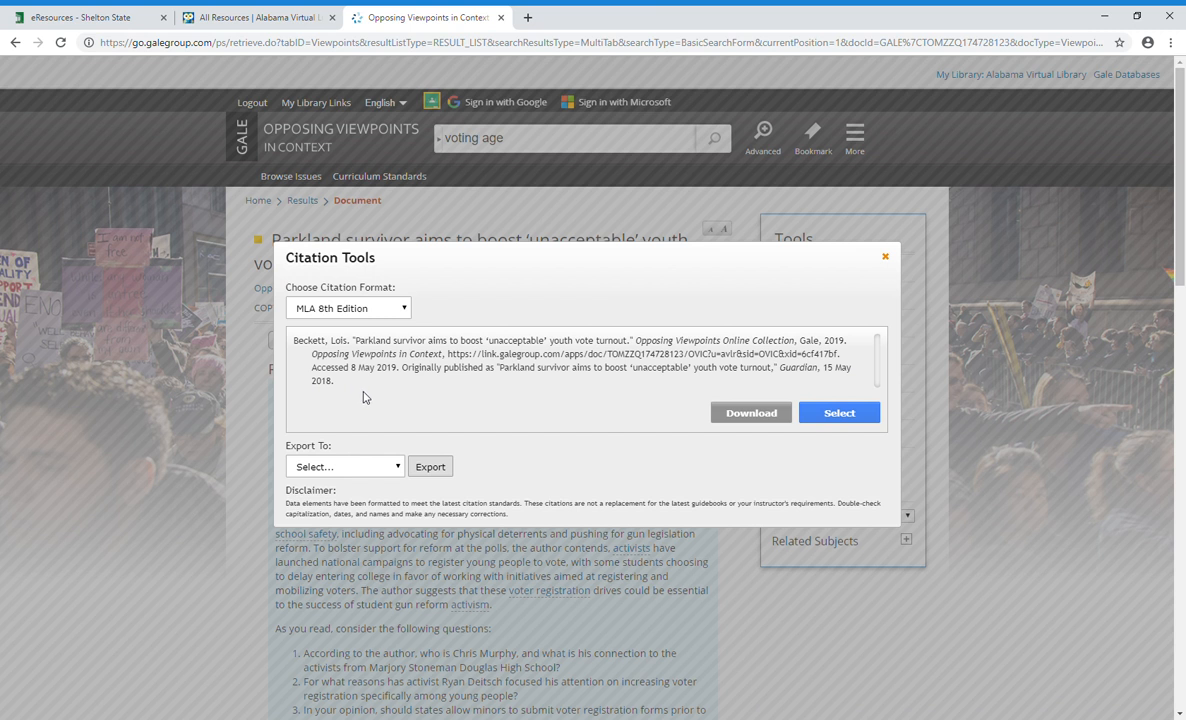
mouse_move(370, 400)
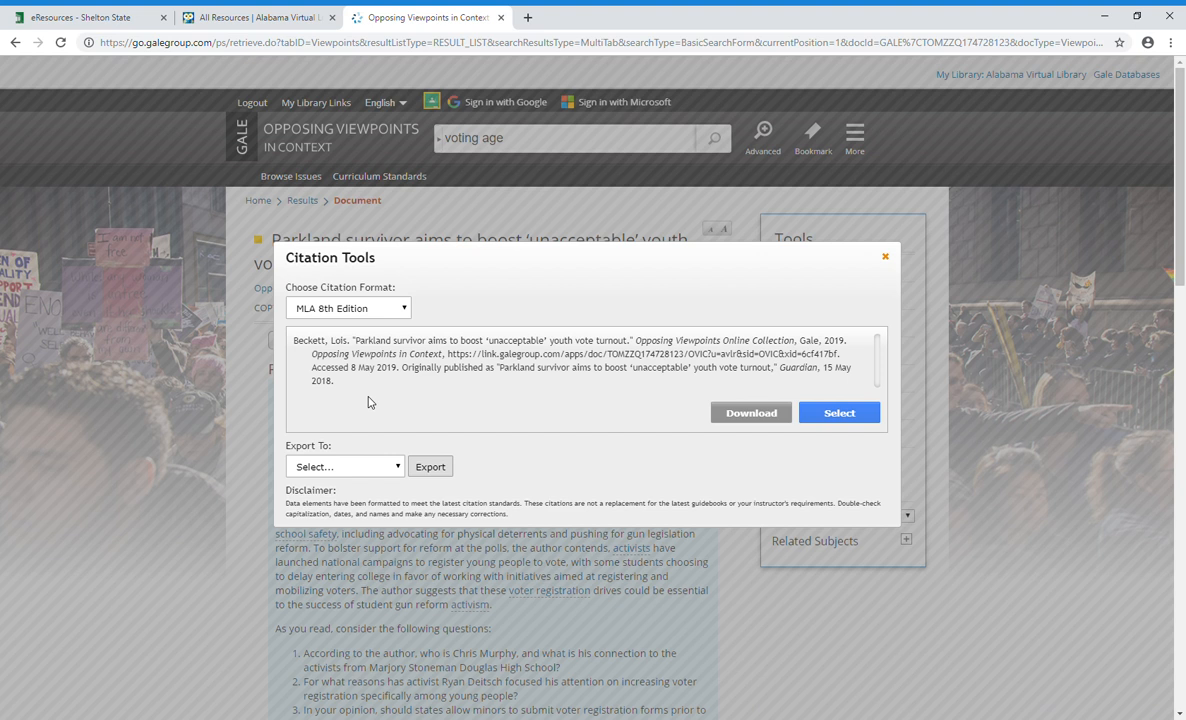
mouse_move(430, 404)
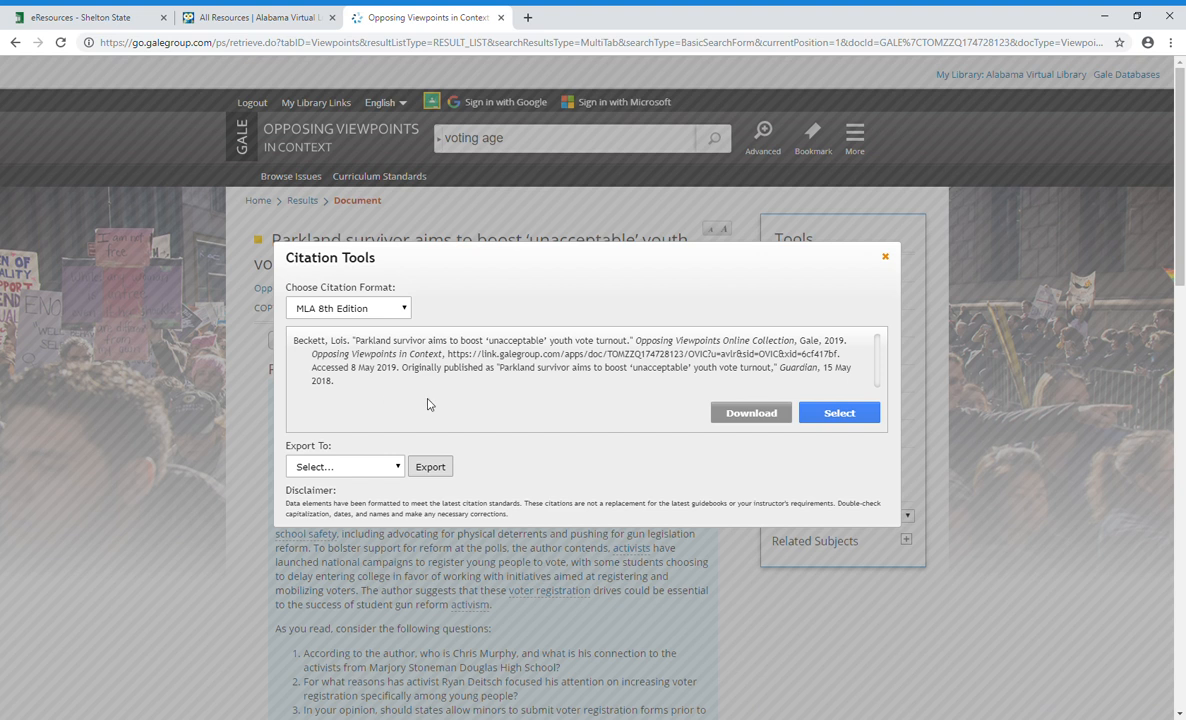
Close the citation window and return from the Parkland article to the voting age results
click(884, 256)
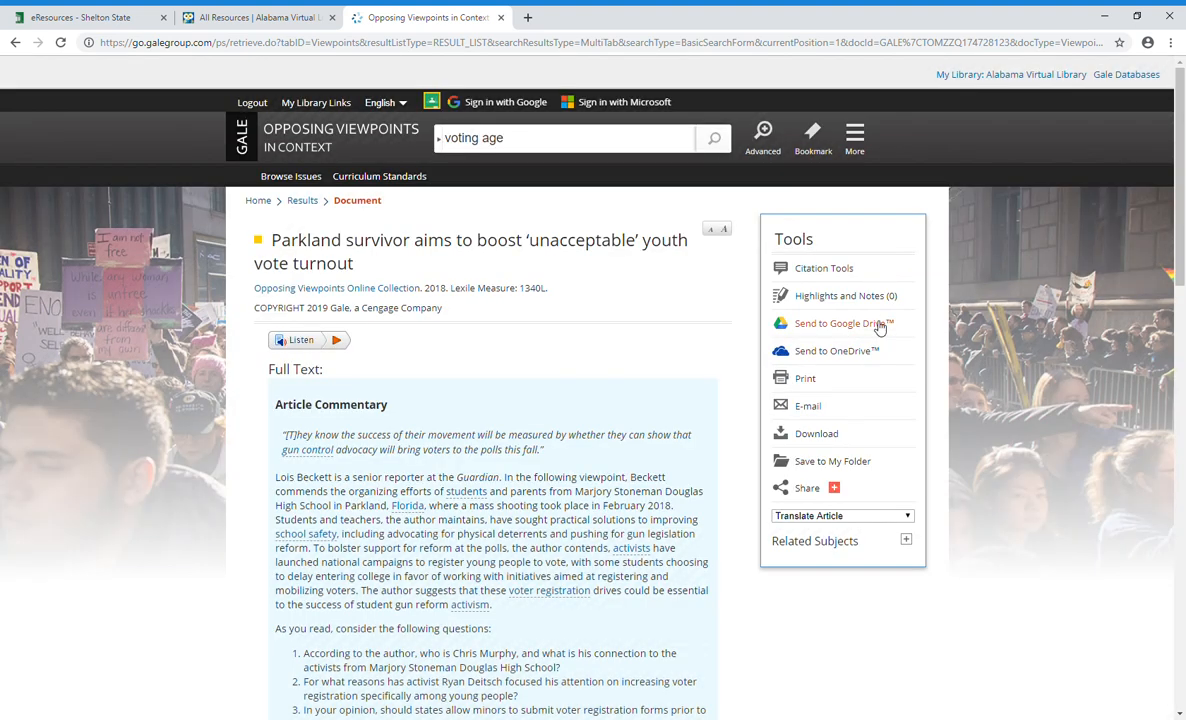
mouse_move(878, 324)
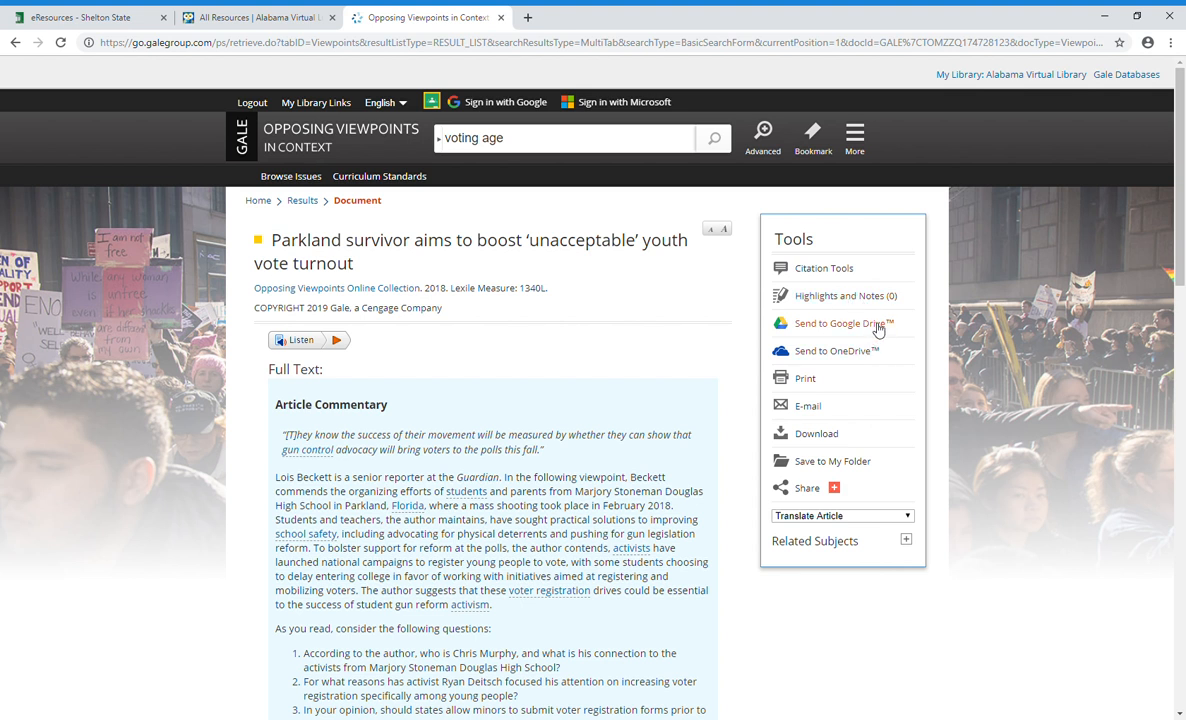
mouse_move(806, 378)
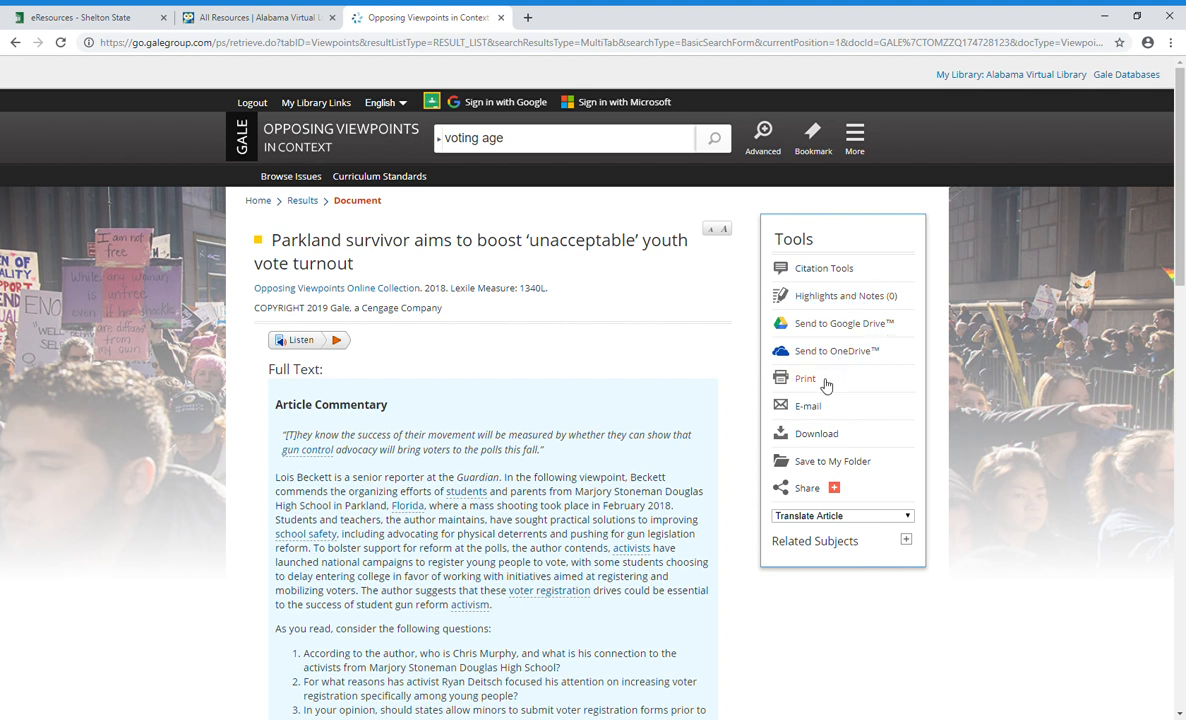
mouse_move(820, 412)
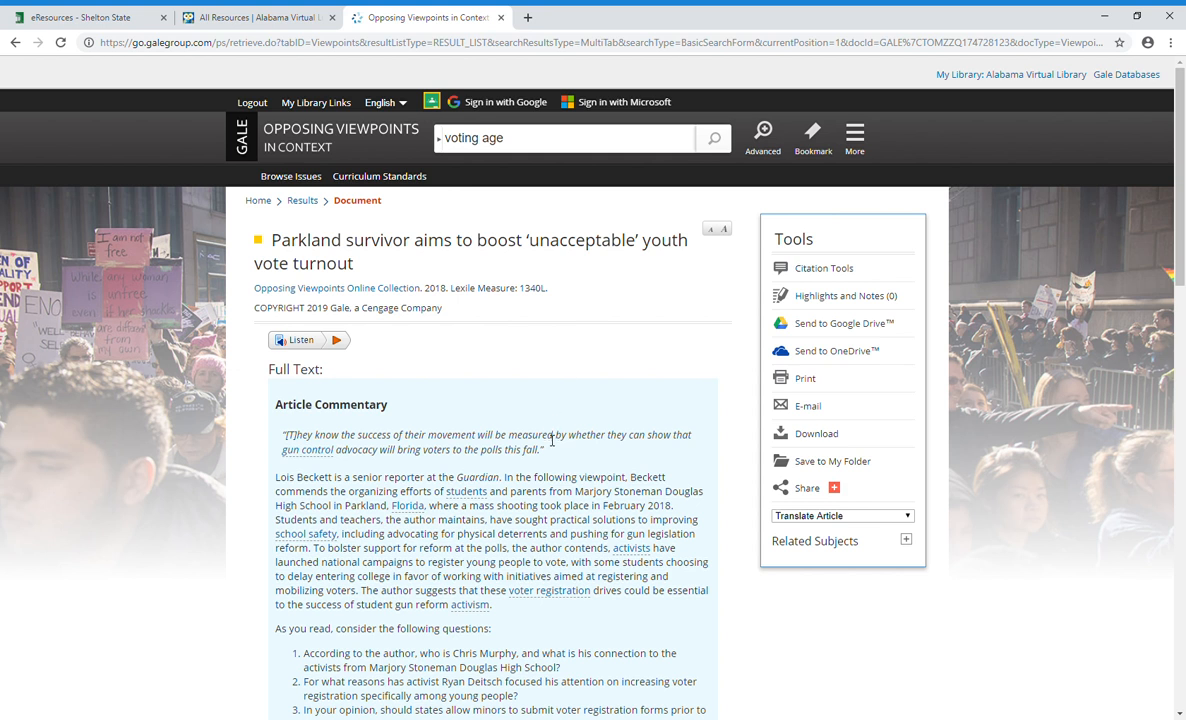
mouse_move(538, 428)
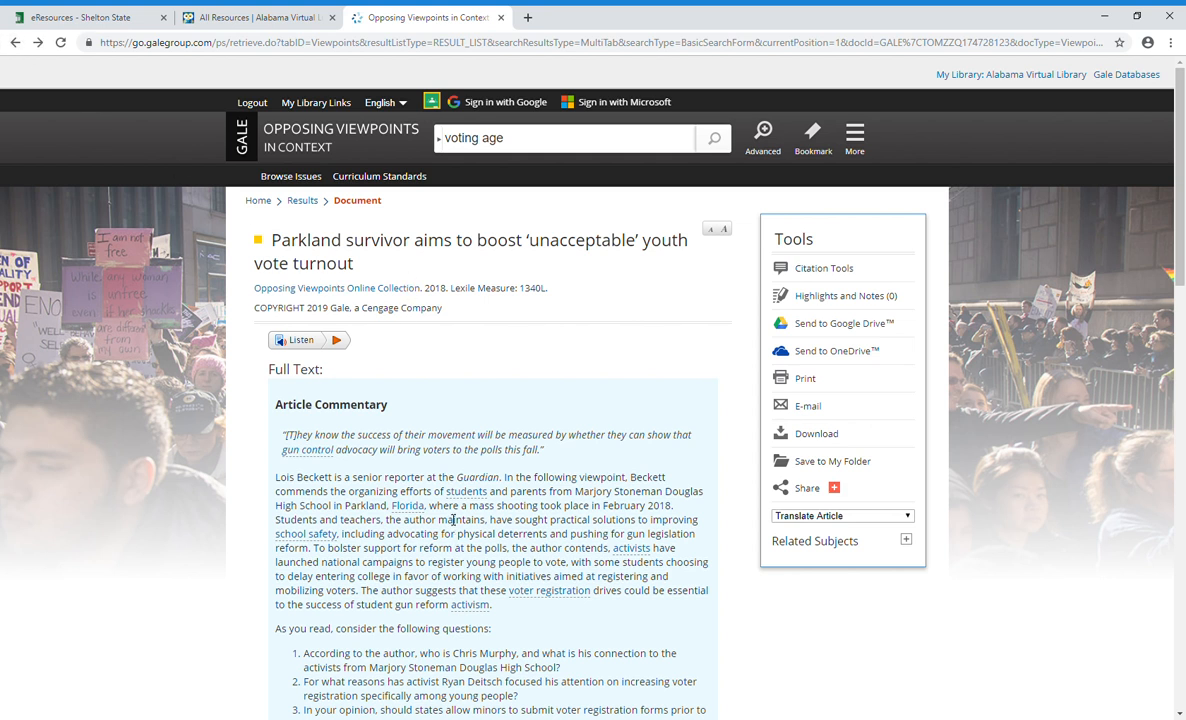
click(302, 200)
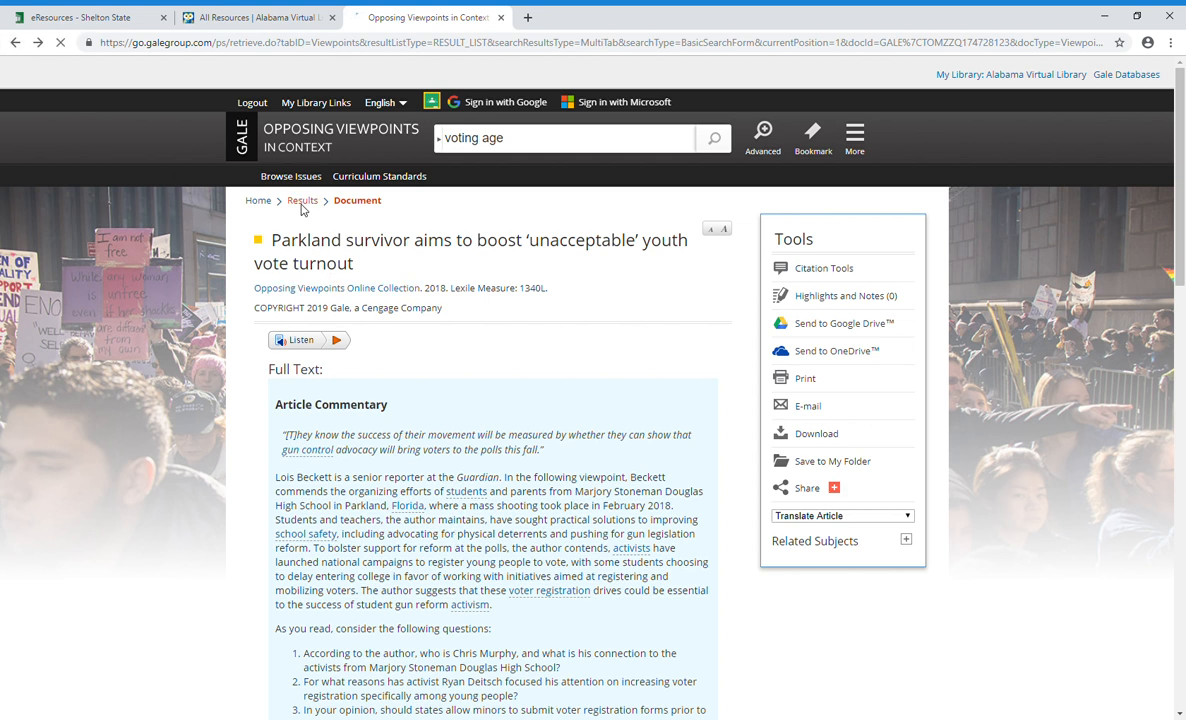
View The Twenty-sixth Amendment document, then narrow the voting age results to Videos
click(302, 200)
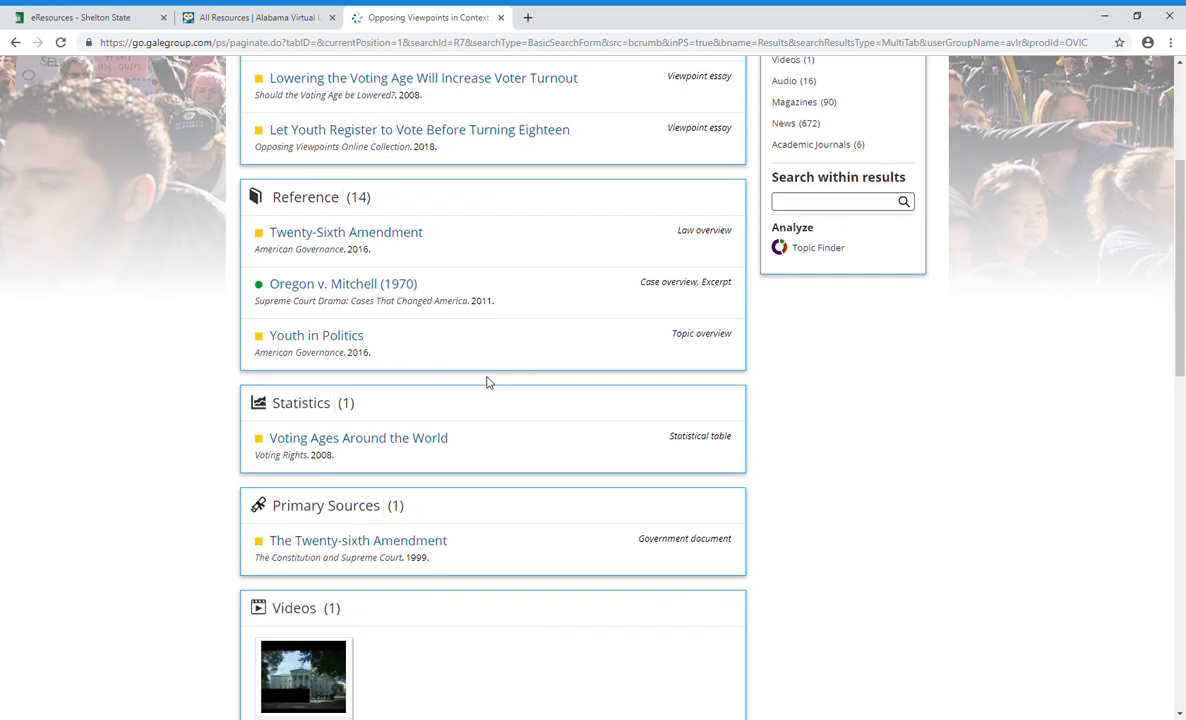
scroll(down, 3)
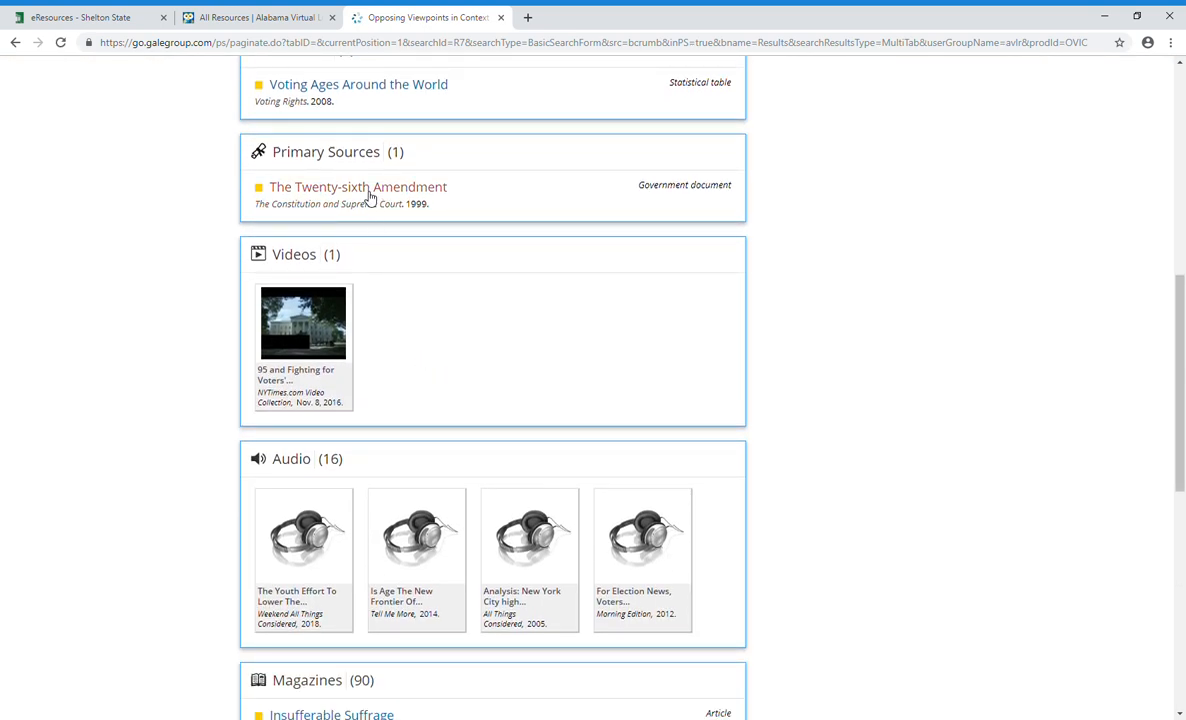
click(356, 188)
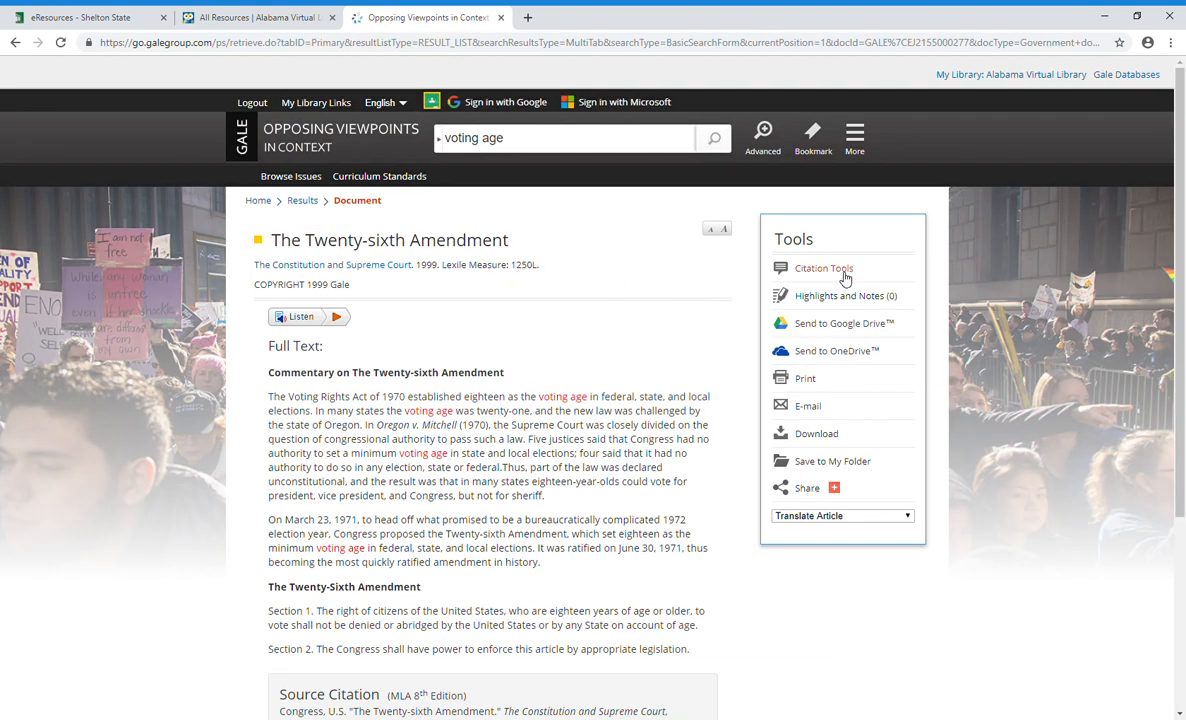
mouse_move(886, 404)
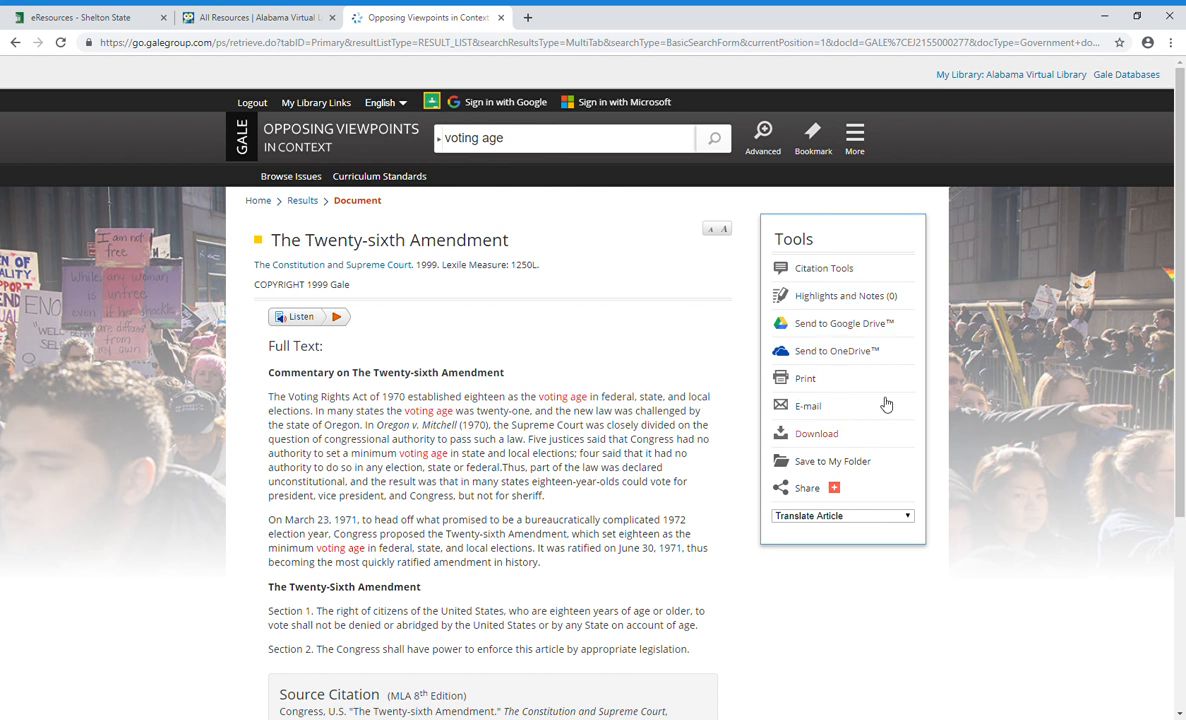
mouse_move(974, 542)
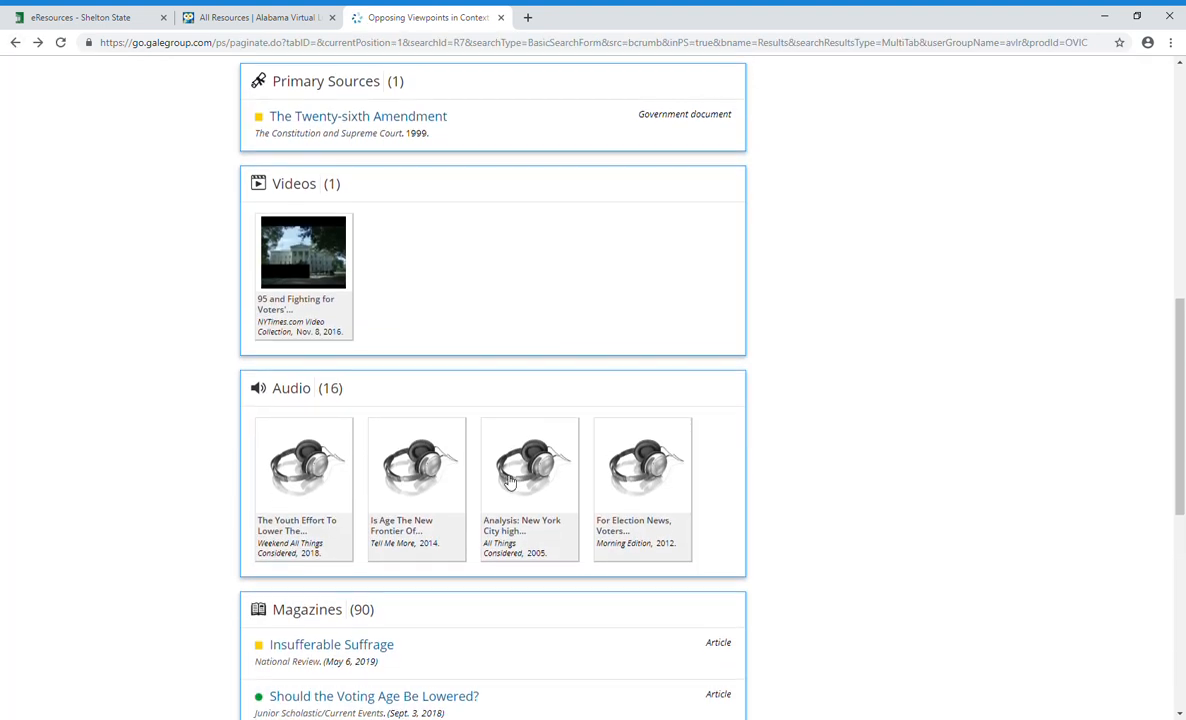
click(294, 184)
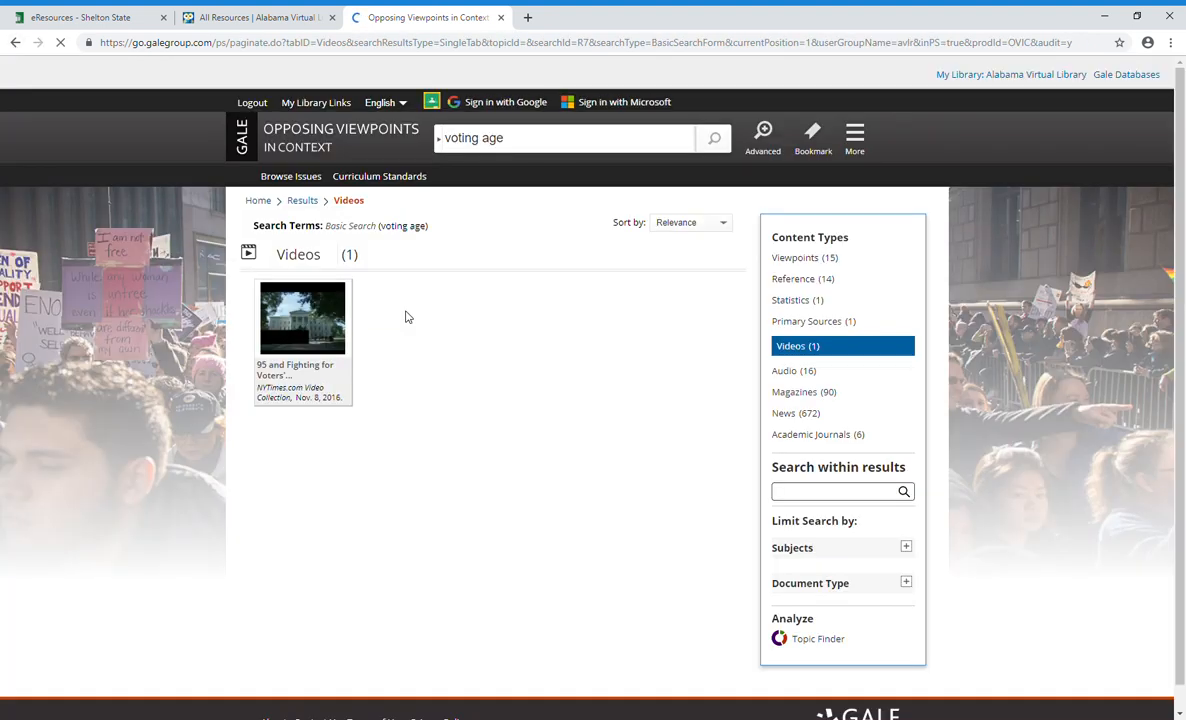
View the video '95 and Fighting for Voters' Rights in North Carolina' with its transcript
click(302, 318)
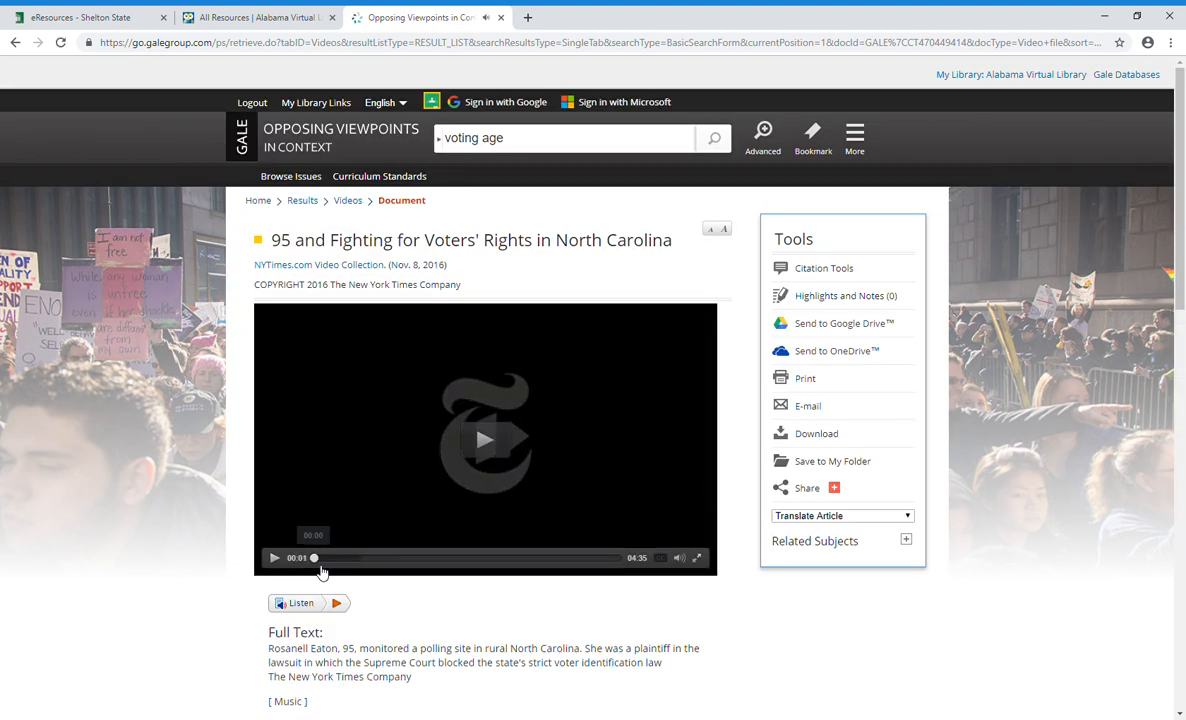
mouse_move(816, 636)
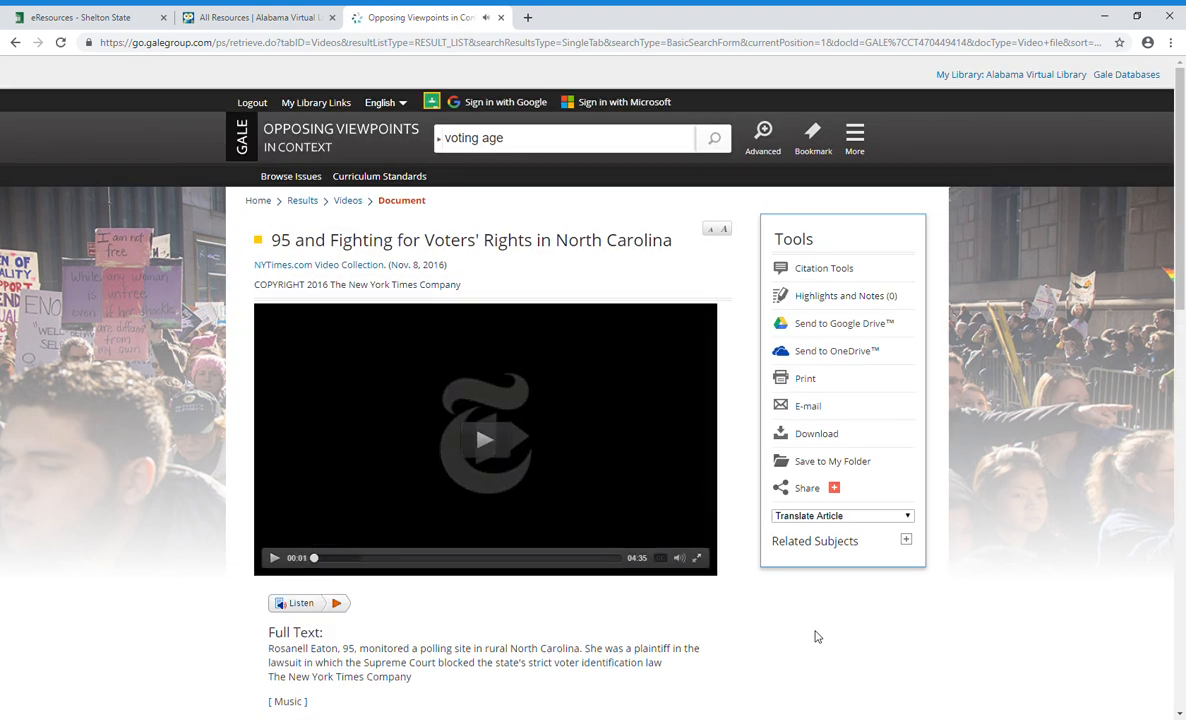
mouse_move(796, 264)
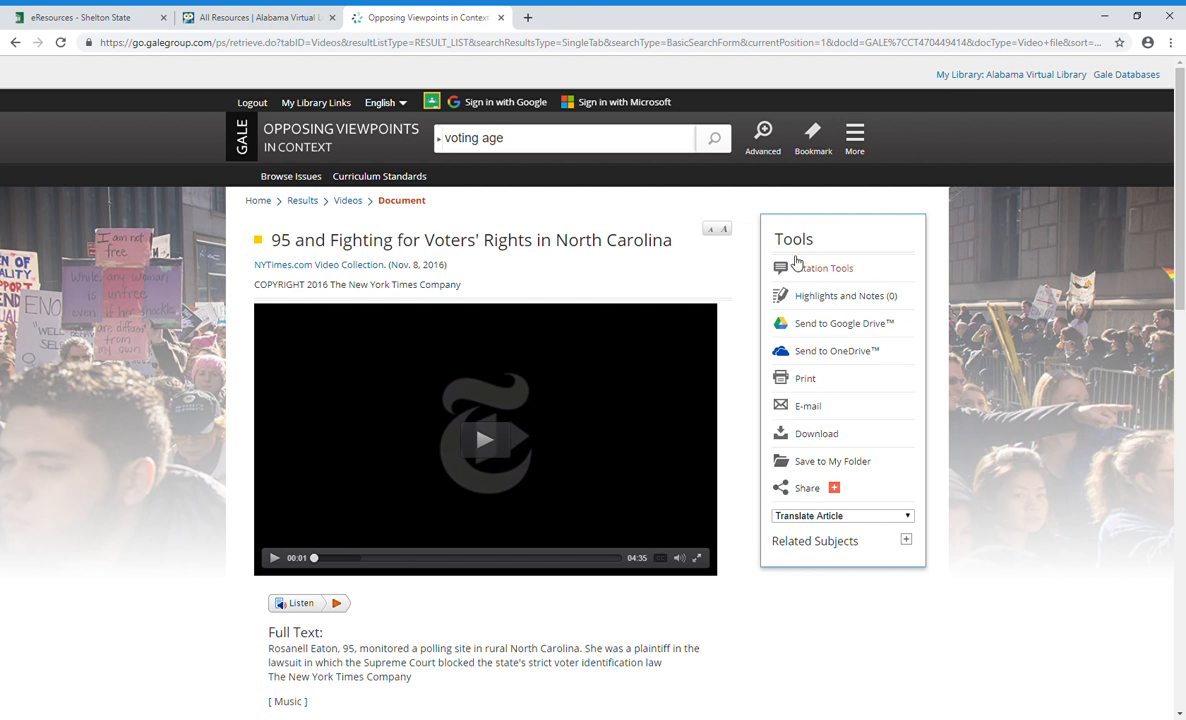
mouse_move(732, 328)
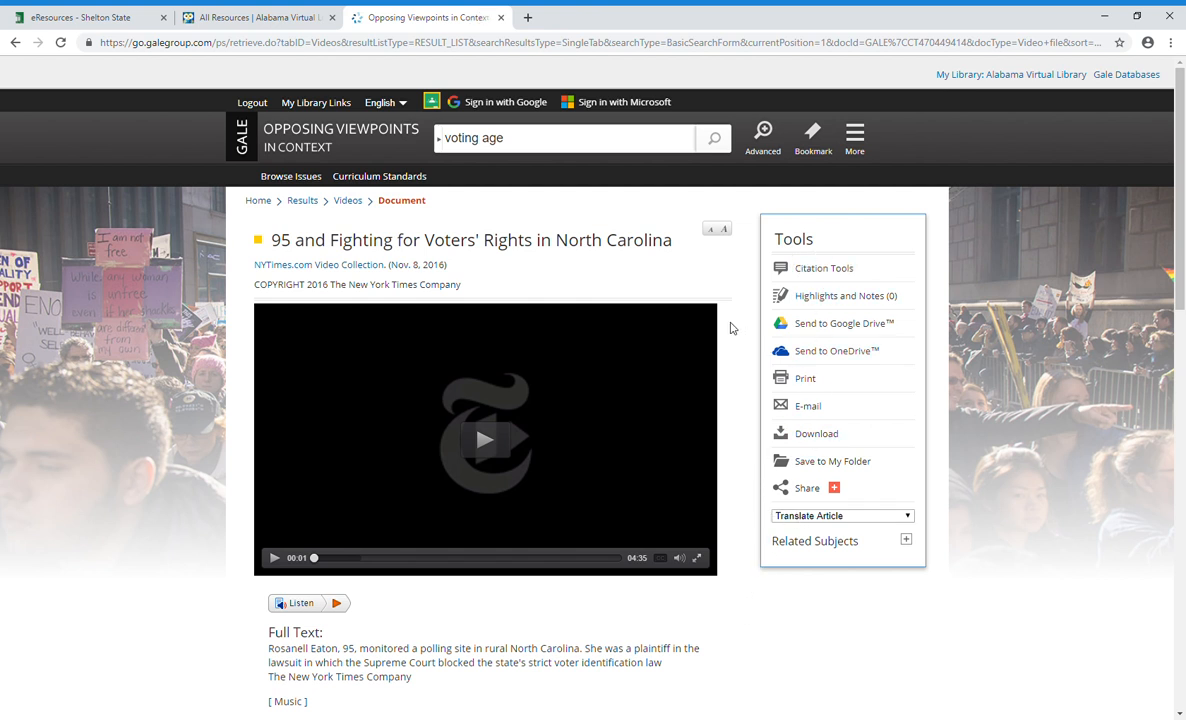